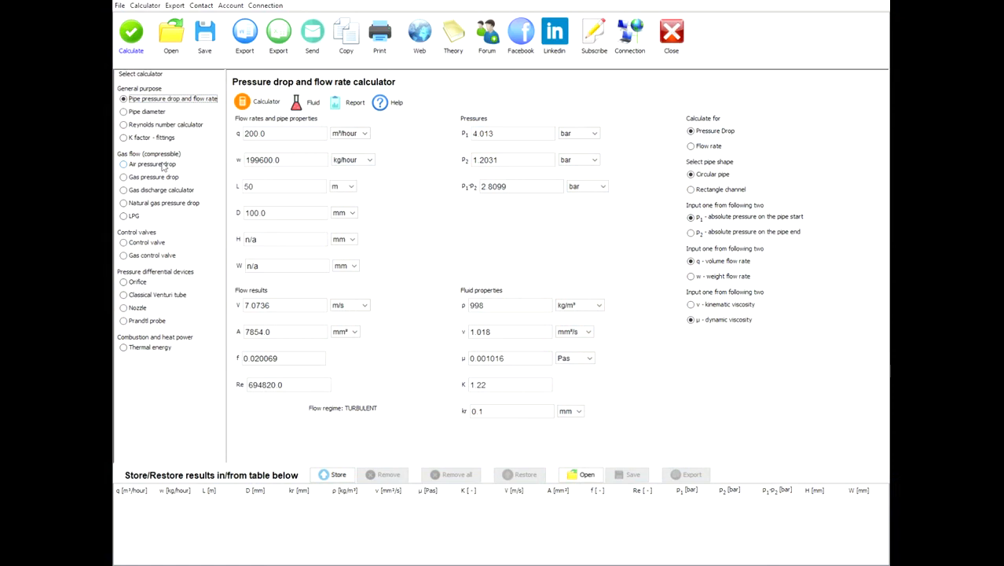
# - Choose the Air pressure drop calculator and set it to solve for Pressure Drop
pyautogui.click(123, 165)
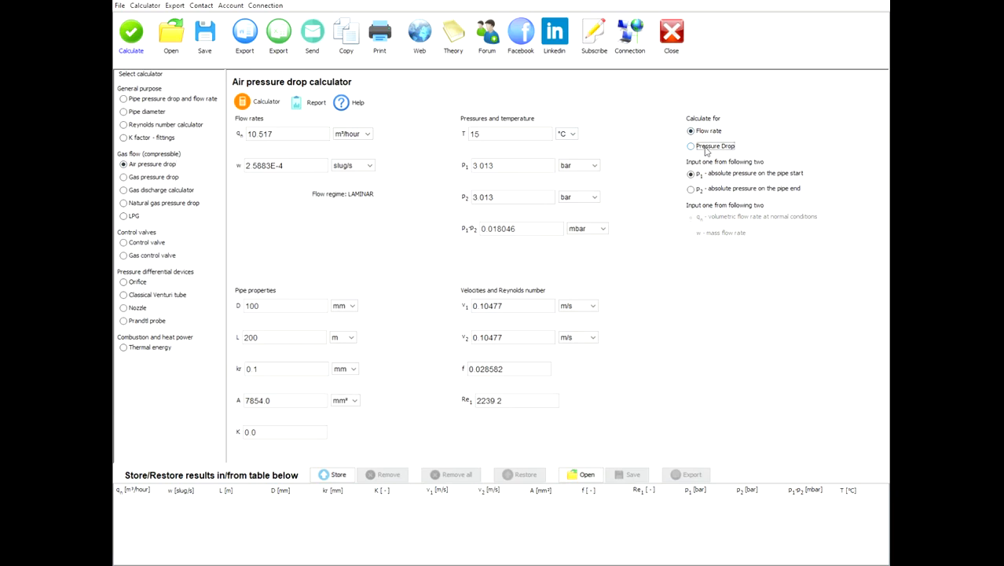
pyautogui.click(691, 146)
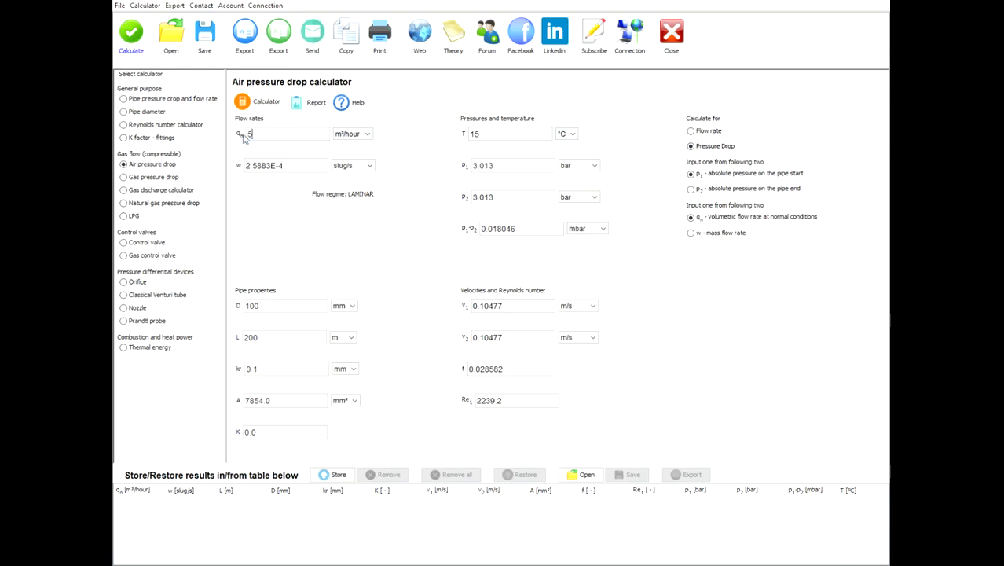
# - Enter flow rate 500 m³/h, pipe diameter 60 mm, length 100 m and roughness 0.02 mm
pyautogui.write('500')
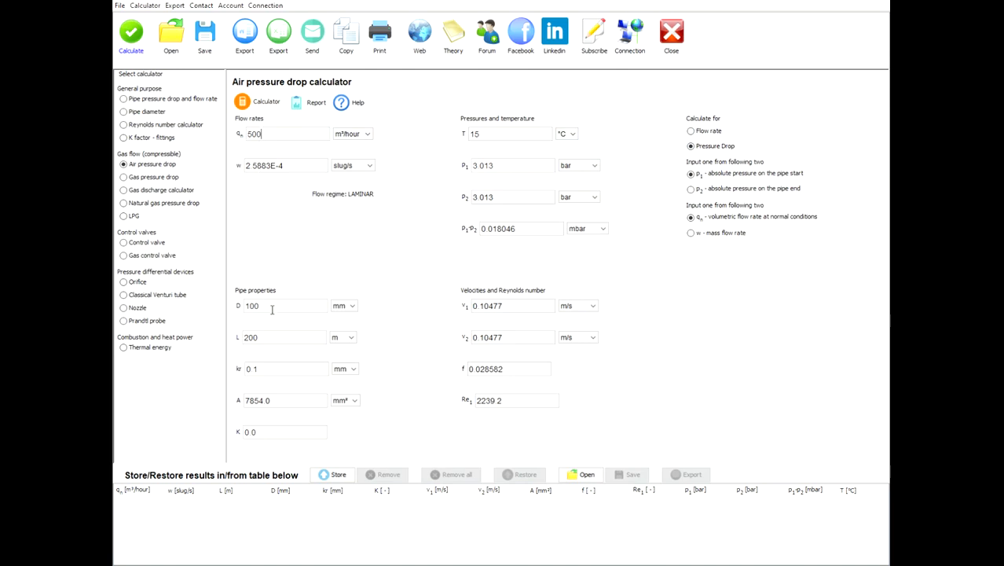
pyautogui.doubleClick(251, 305)
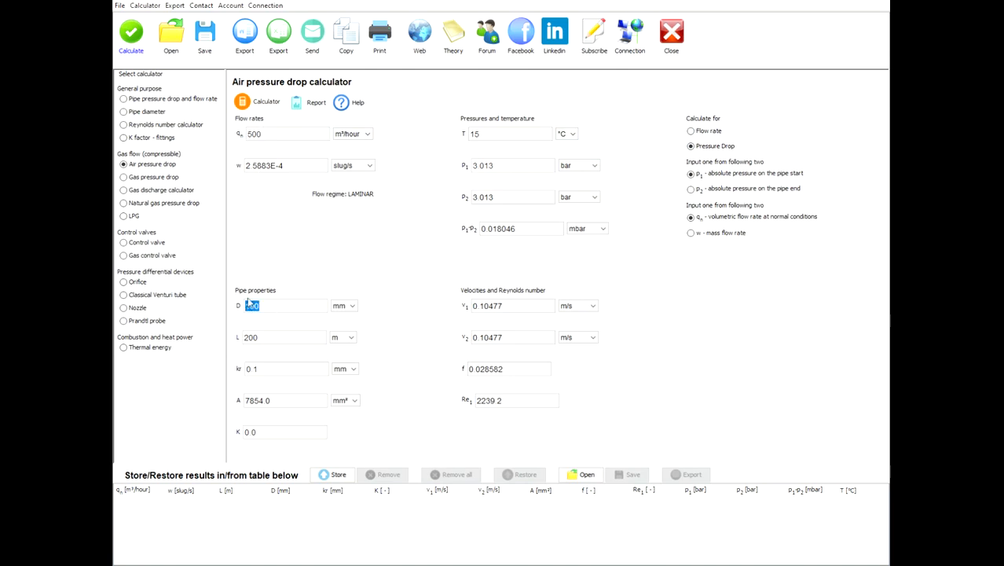
pyautogui.write('60')
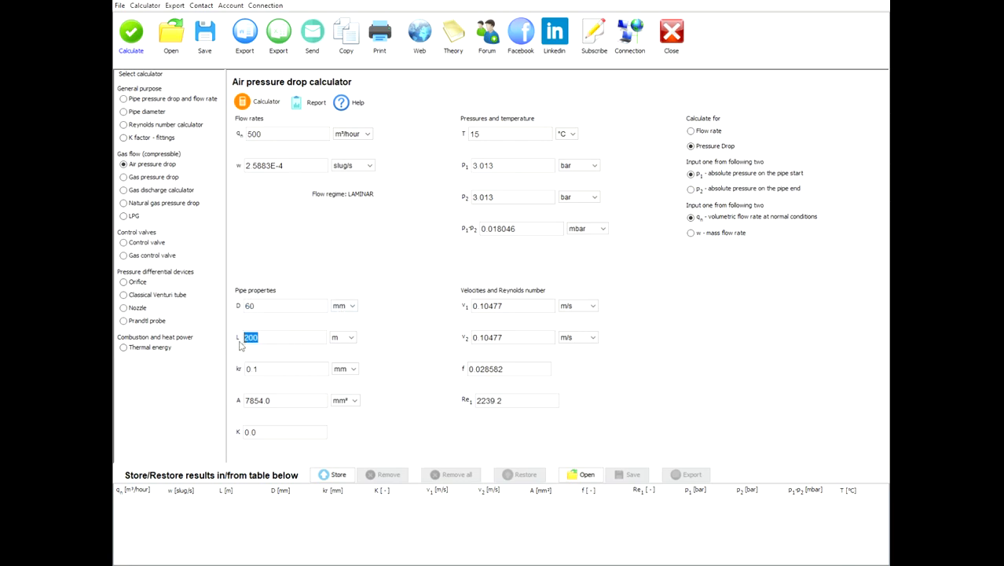
pyautogui.write('100')
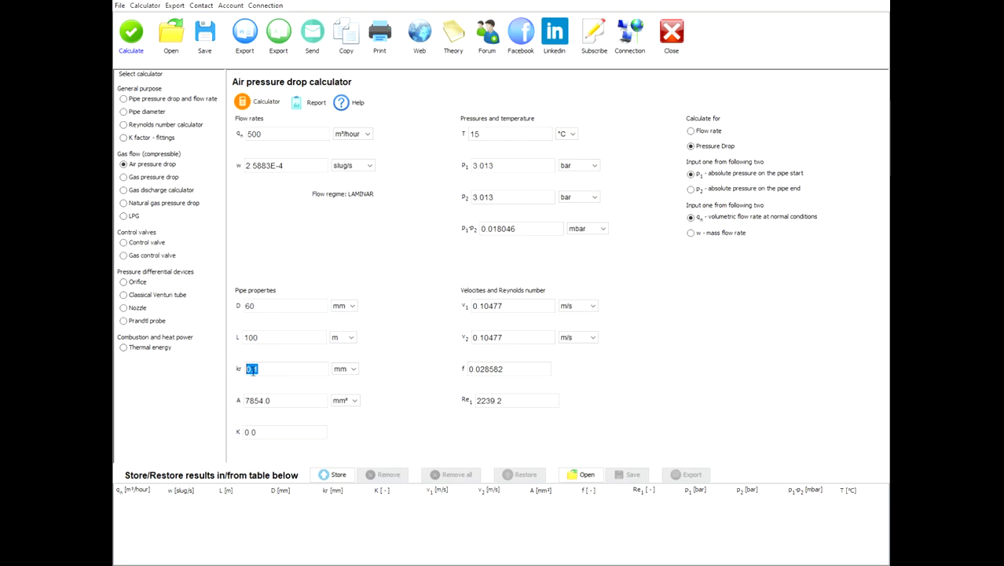
pyautogui.write('0.02')
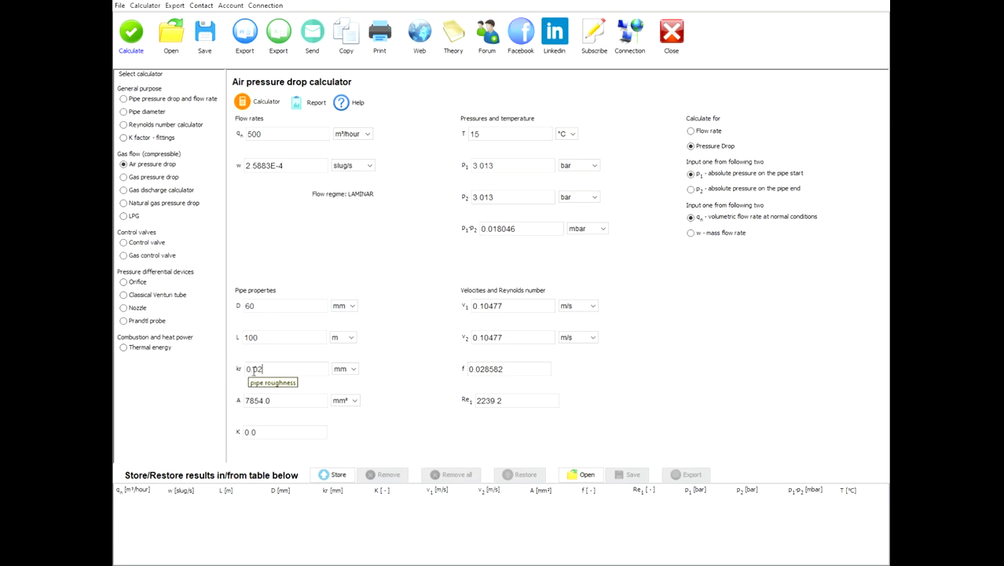
pyautogui.moveTo(264, 432)
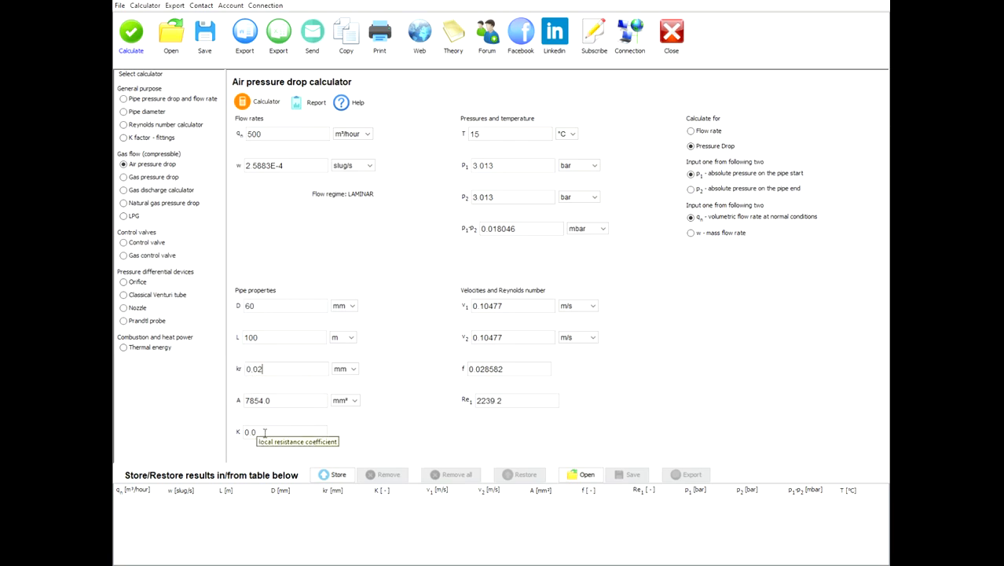
pyautogui.moveTo(503, 133)
pyautogui.write('5')
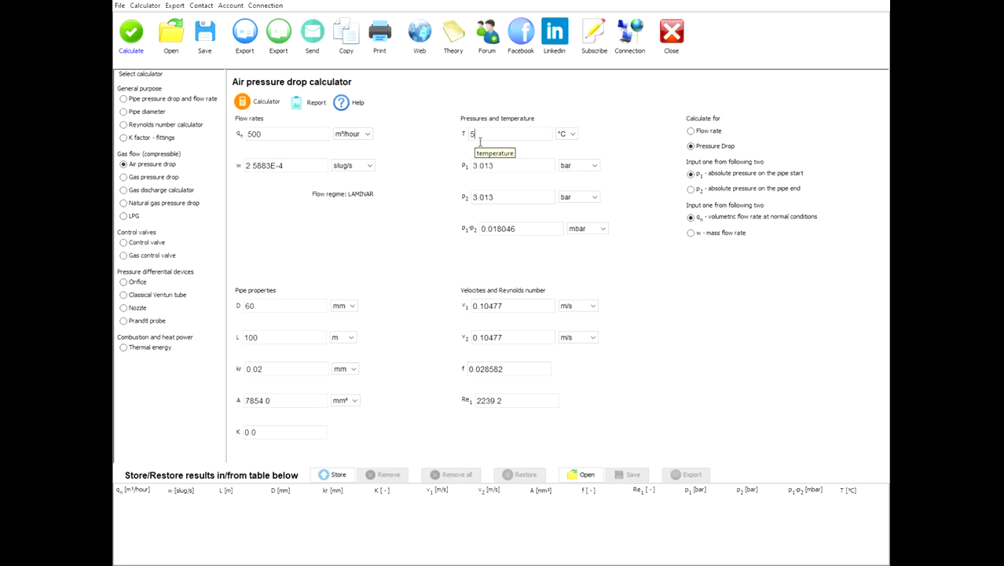
pyautogui.moveTo(501, 165)
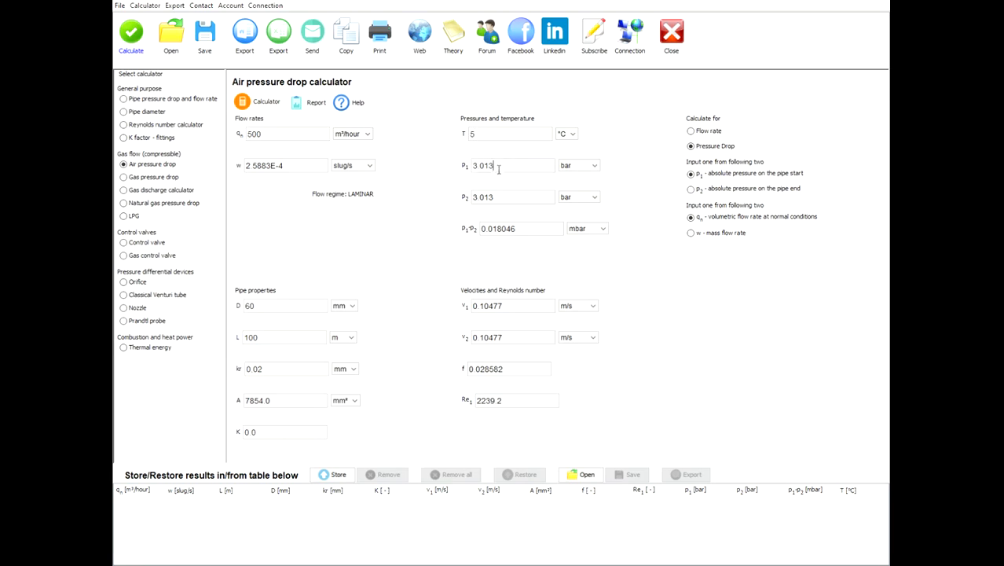
# - Set the inlet pressure p1 to 5.013 bar for the pressure drop calculation
pyautogui.tripleClick(481, 165)
pyautogui.write('5')
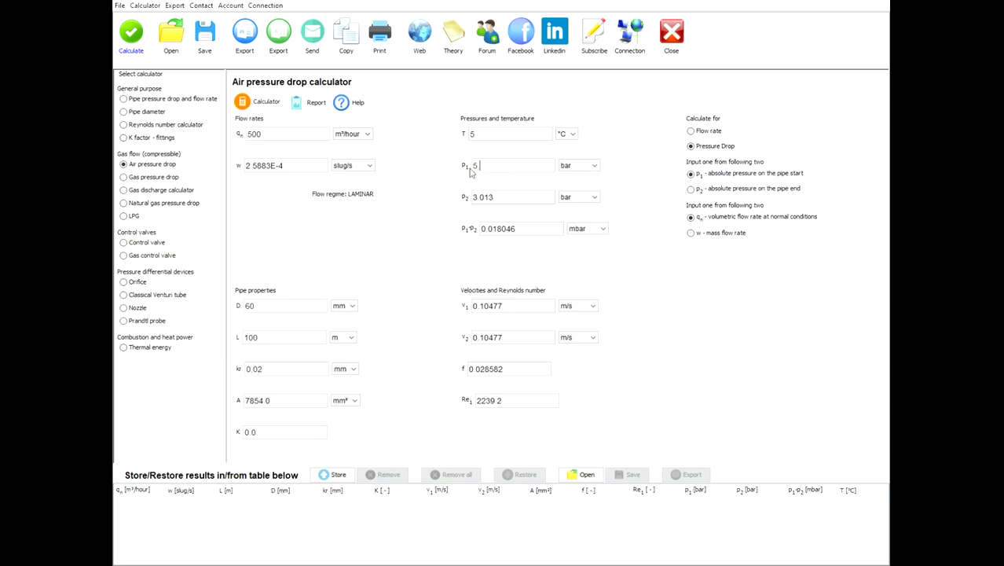
pyautogui.write('.013')
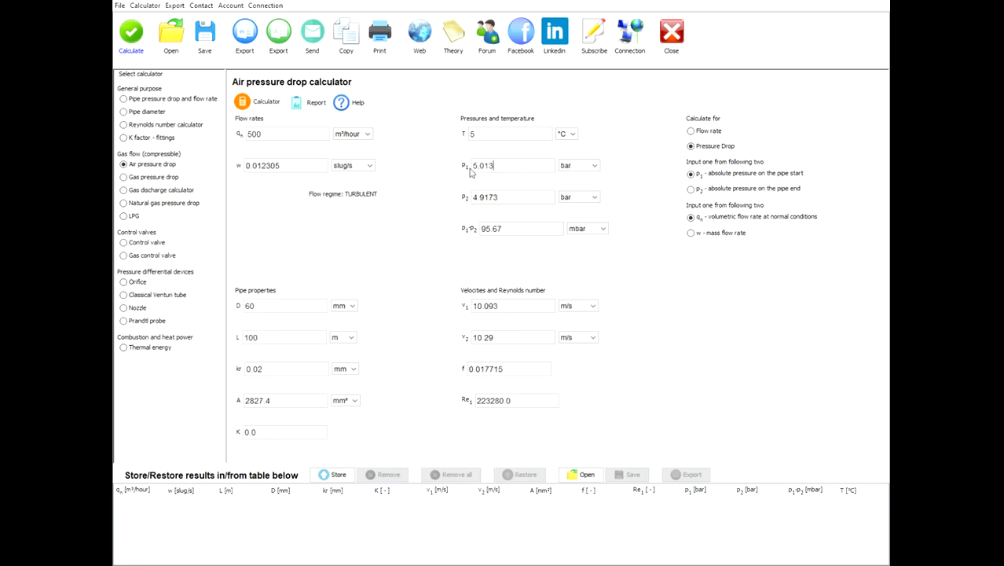
pyautogui.moveTo(179, 75)
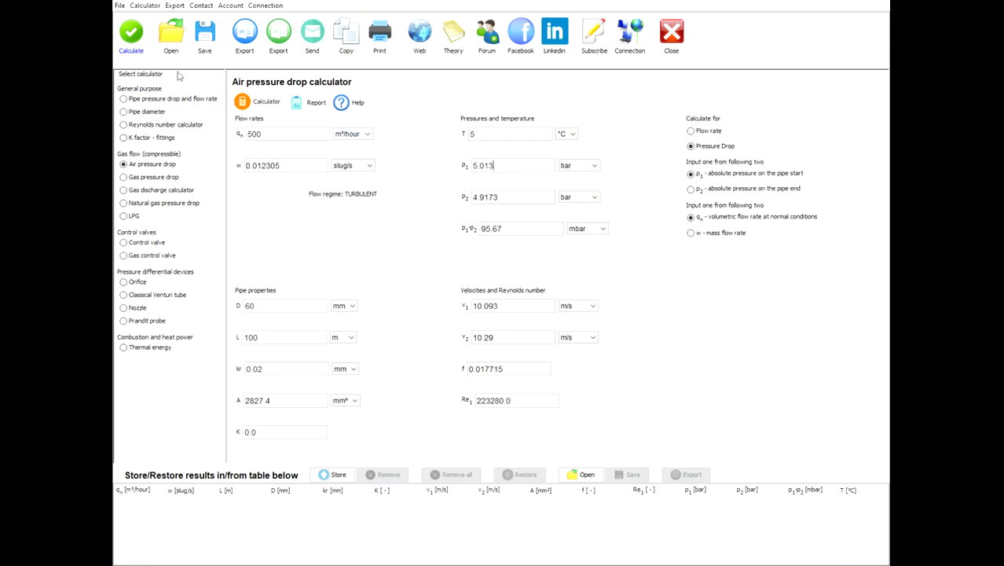